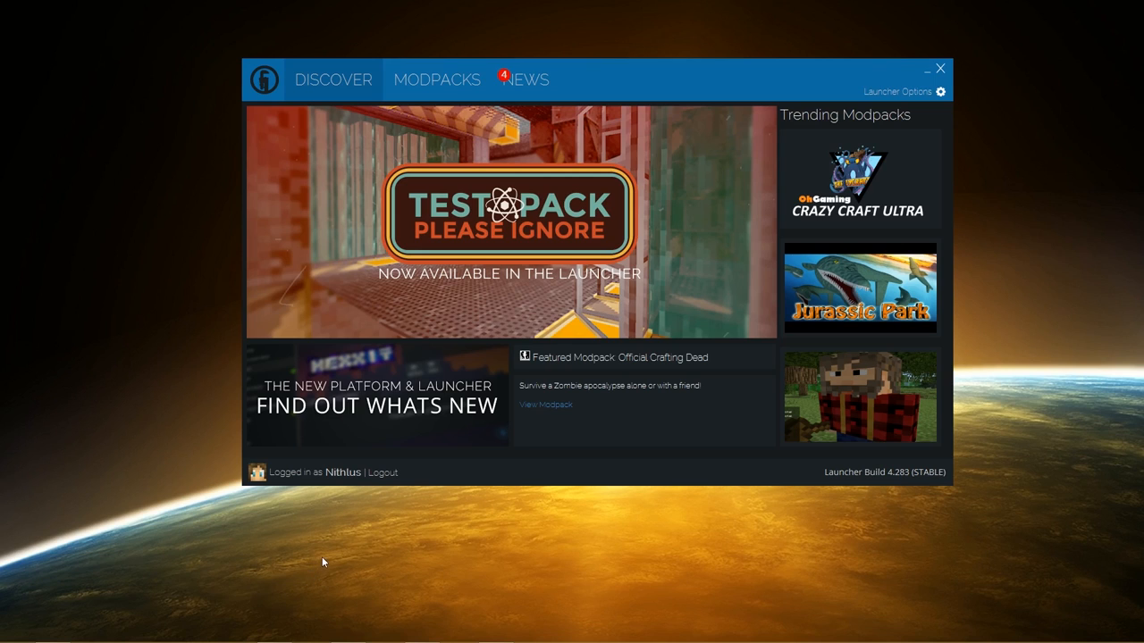
mouse_move(198, 161)
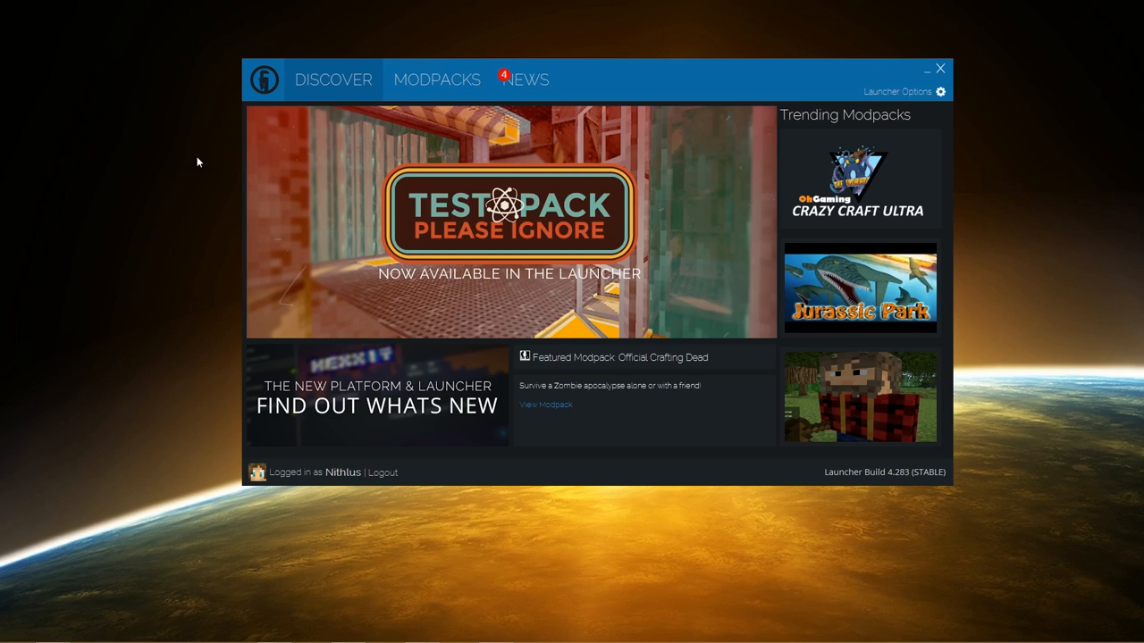
mouse_move(261, 90)
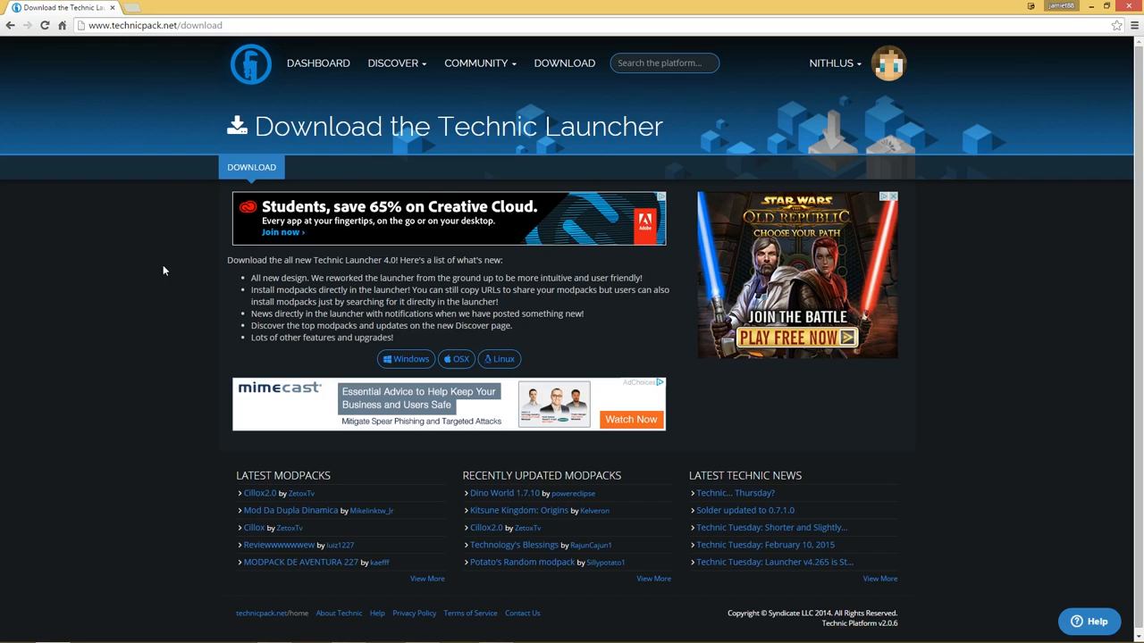
mouse_move(302, 53)
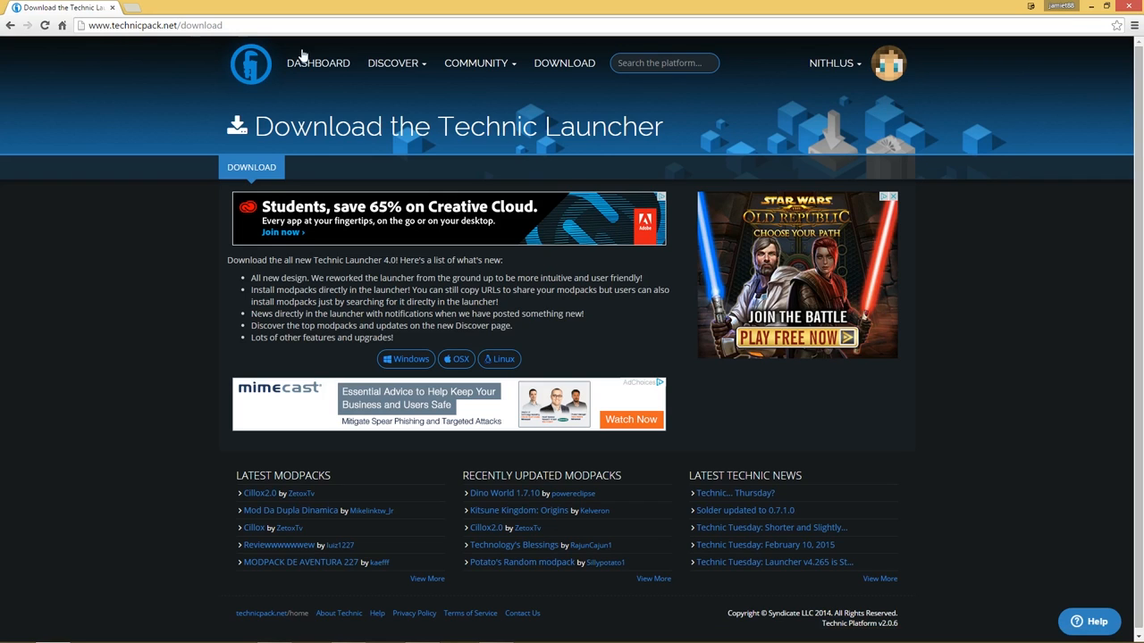
mouse_move(420, 407)
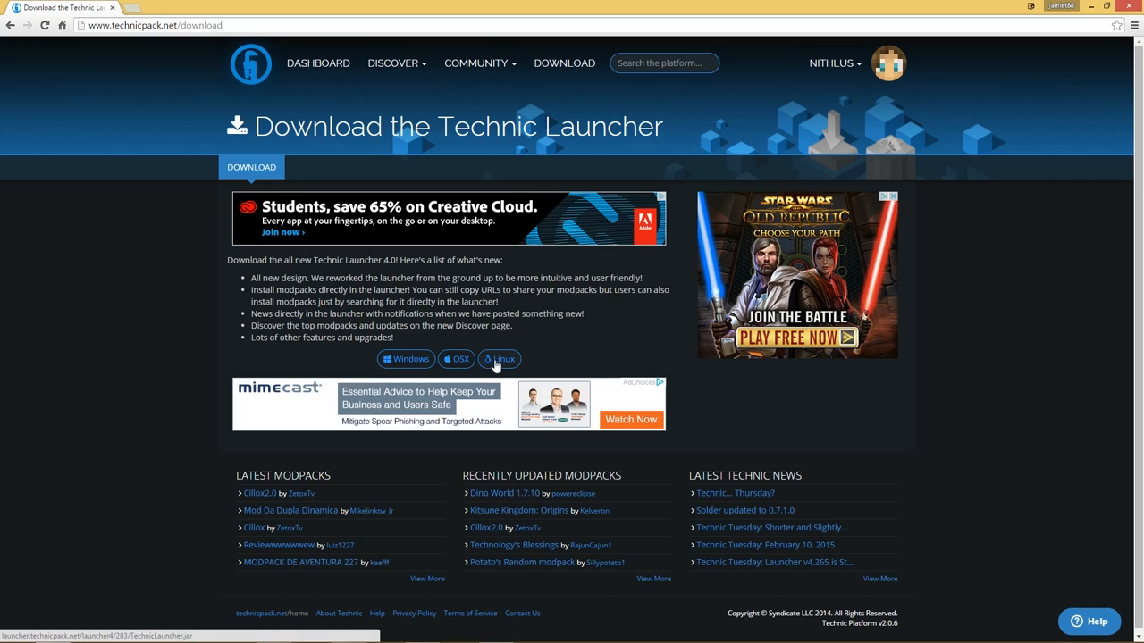
mouse_move(1049, 39)
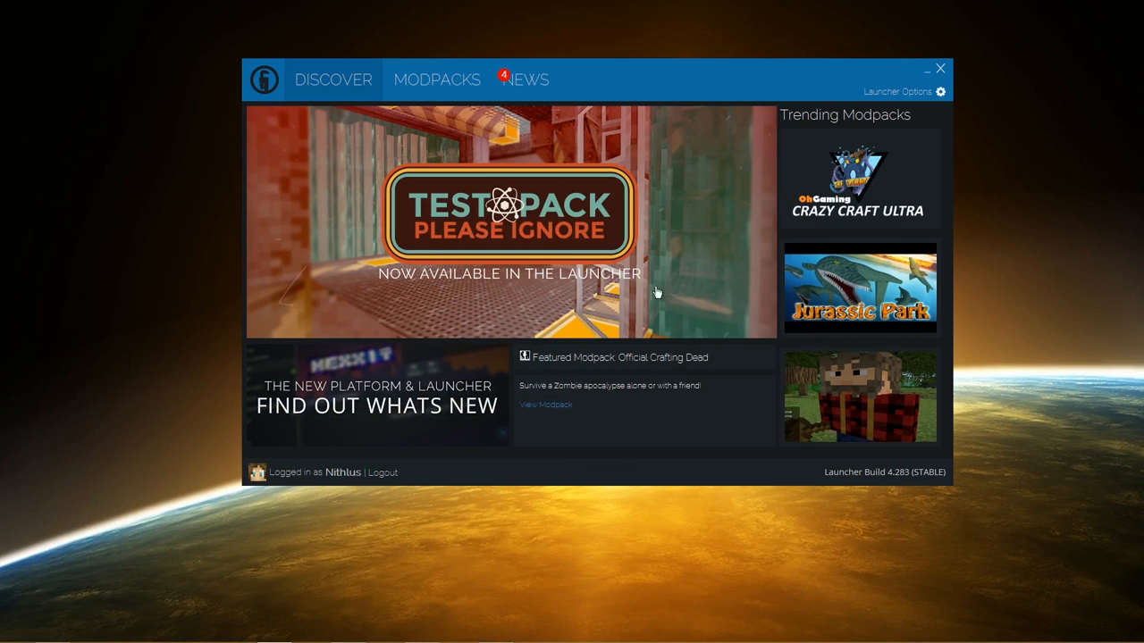
mouse_move(438, 141)
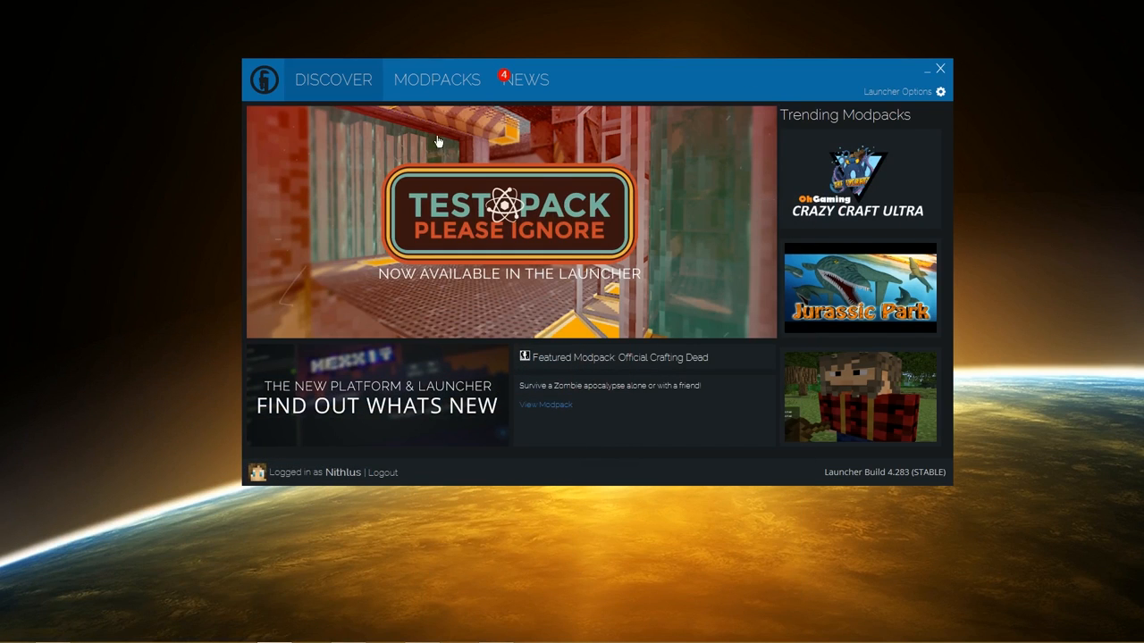
Show the Modpacks page listing installed packs with TCR Classic Reborn's details.
left_click(436, 78)
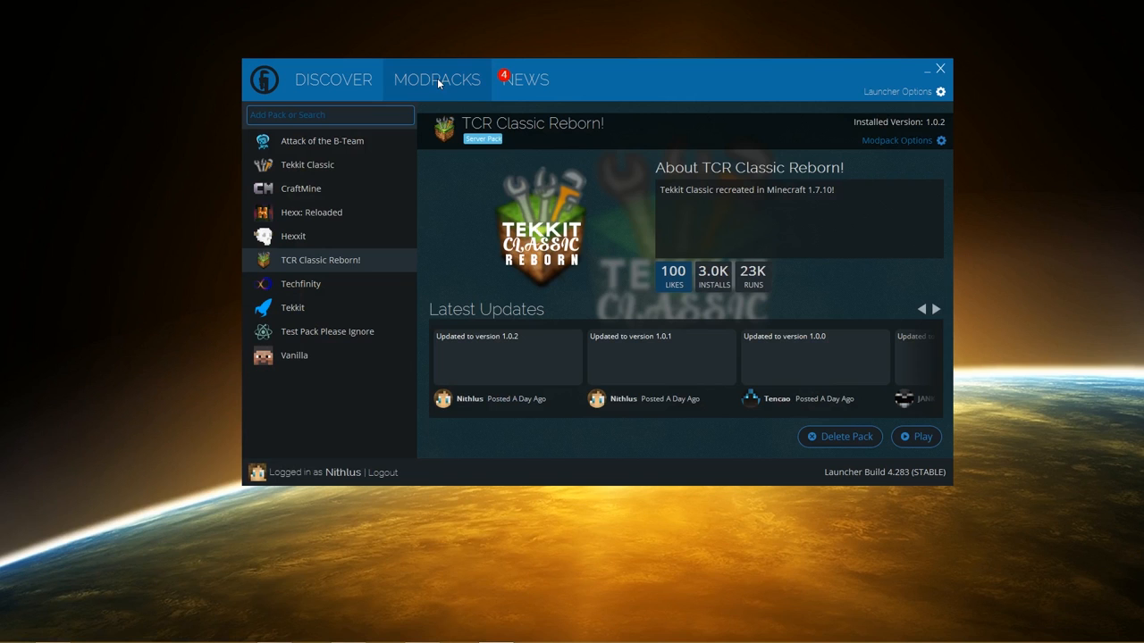
mouse_move(293, 268)
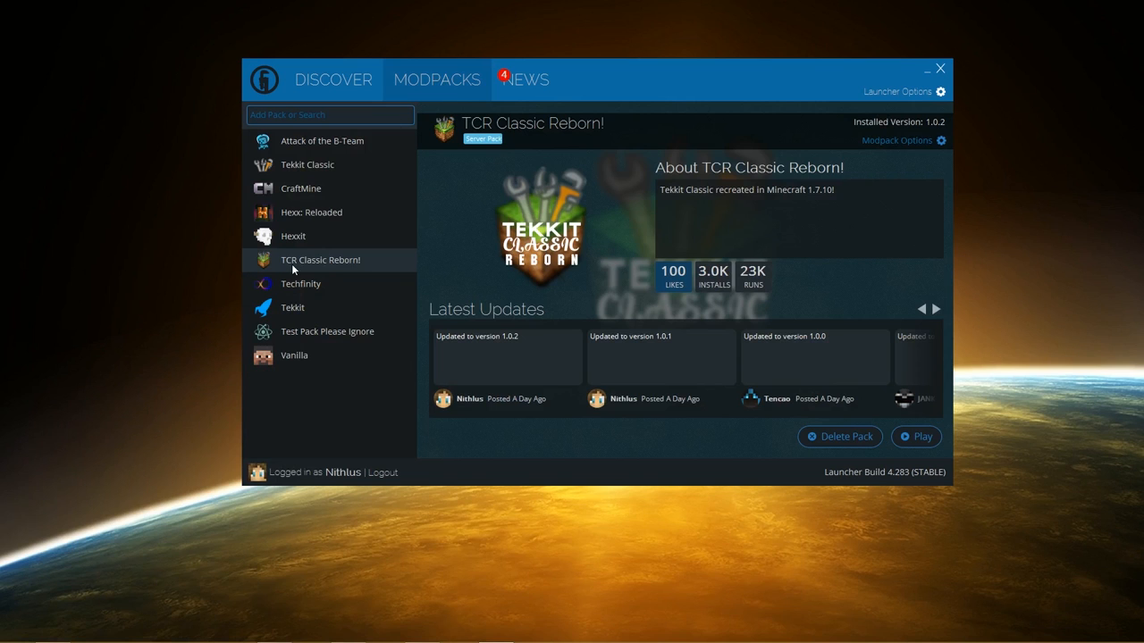
mouse_move(315, 411)
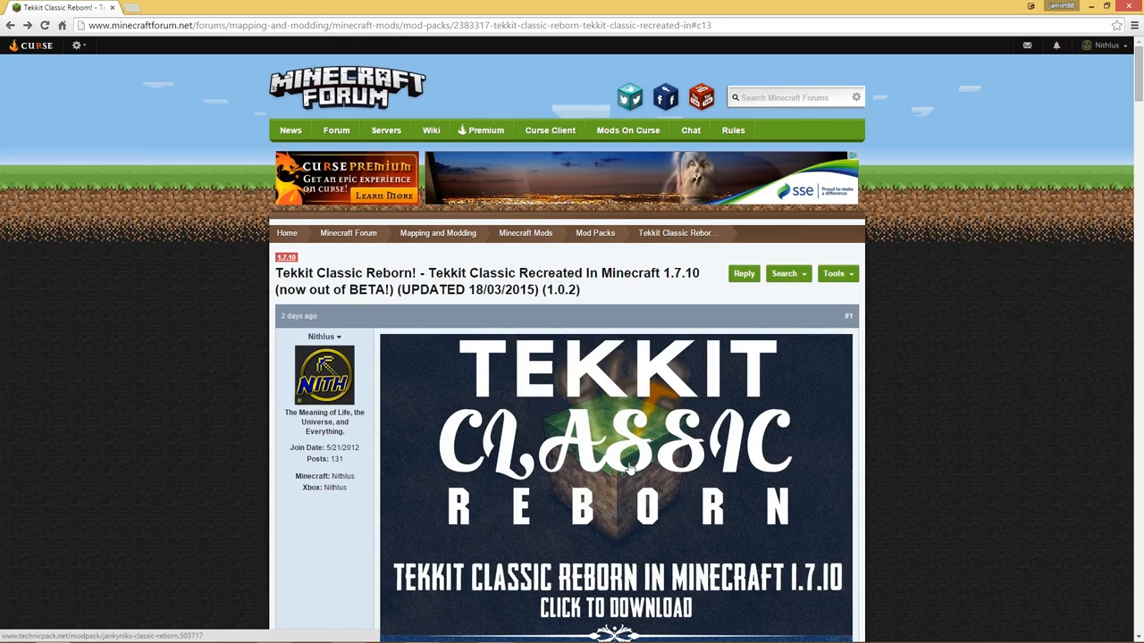
mouse_move(618, 490)
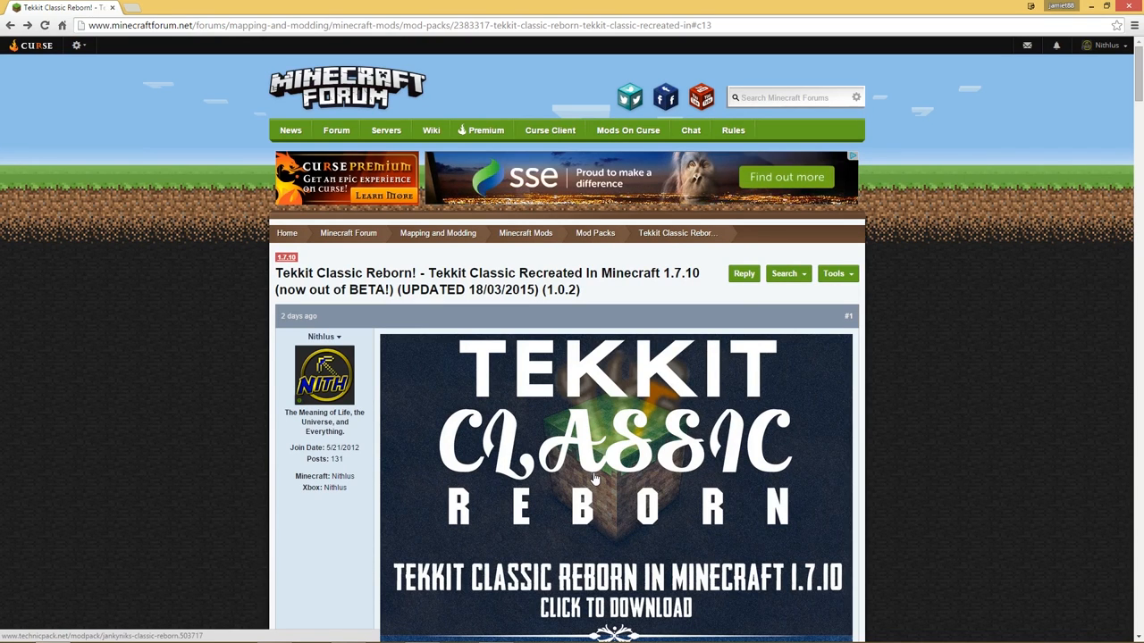
mouse_move(616, 427)
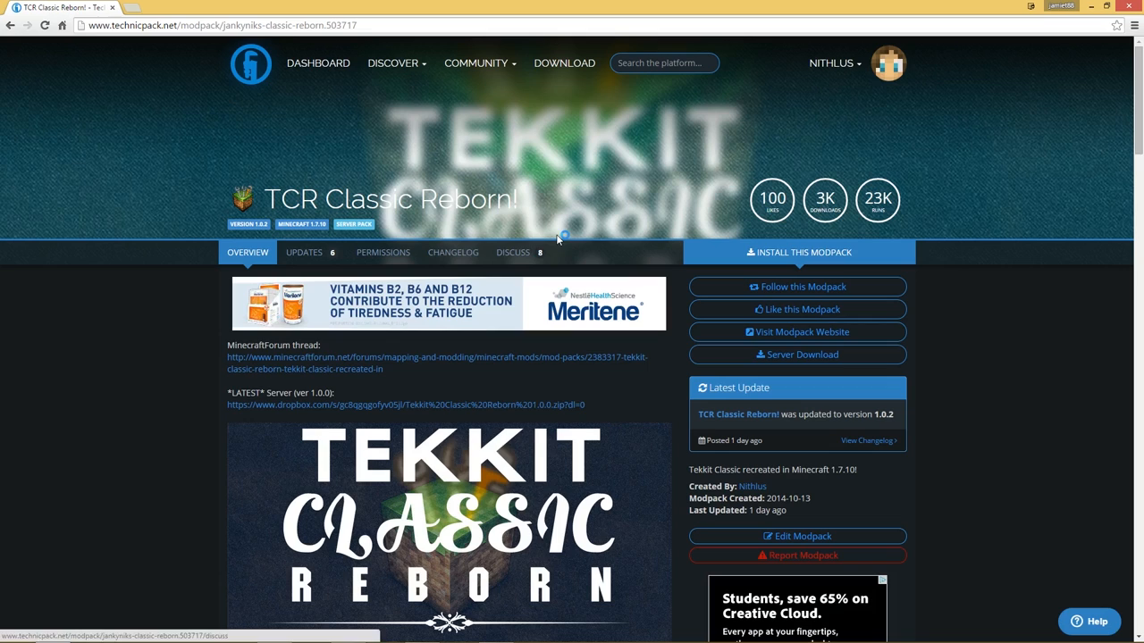
mouse_move(134, 38)
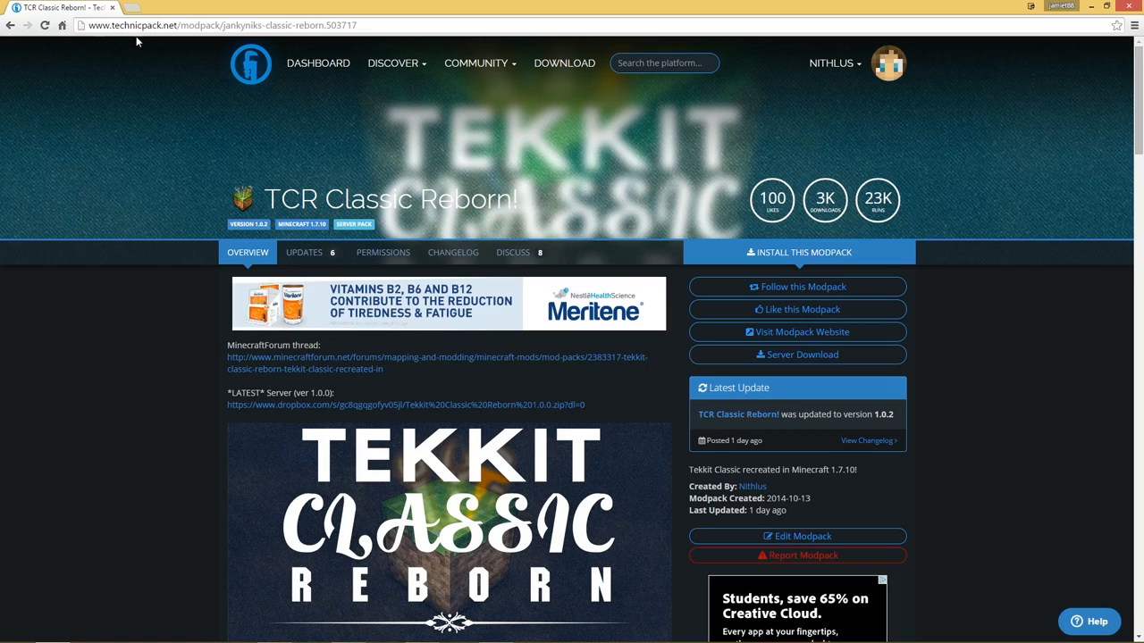
mouse_move(854, 157)
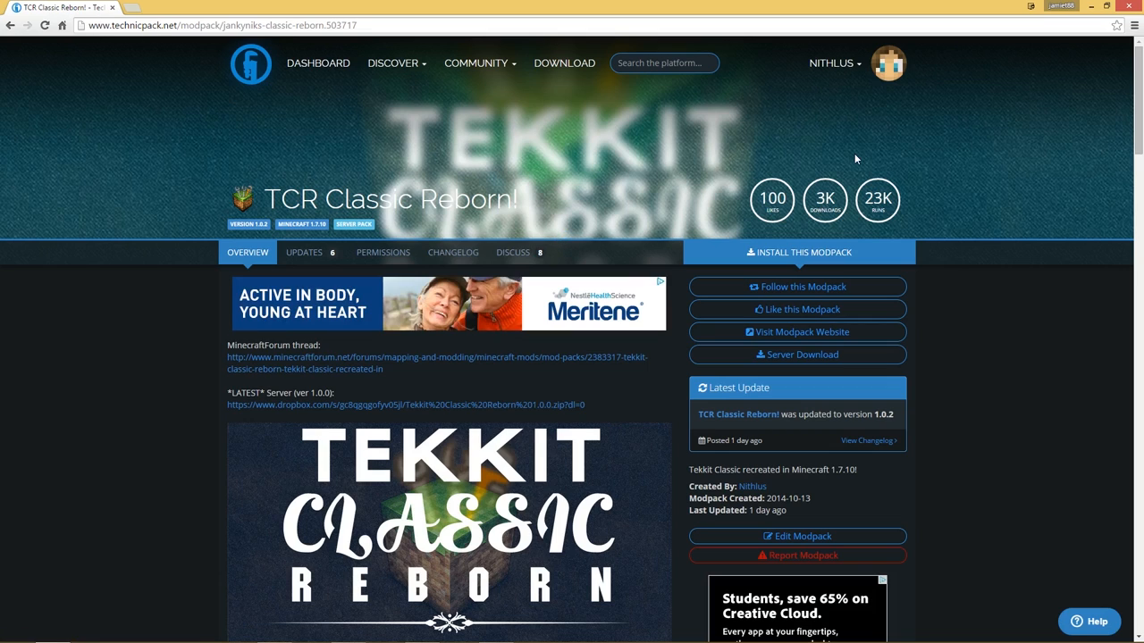
mouse_move(429, 267)
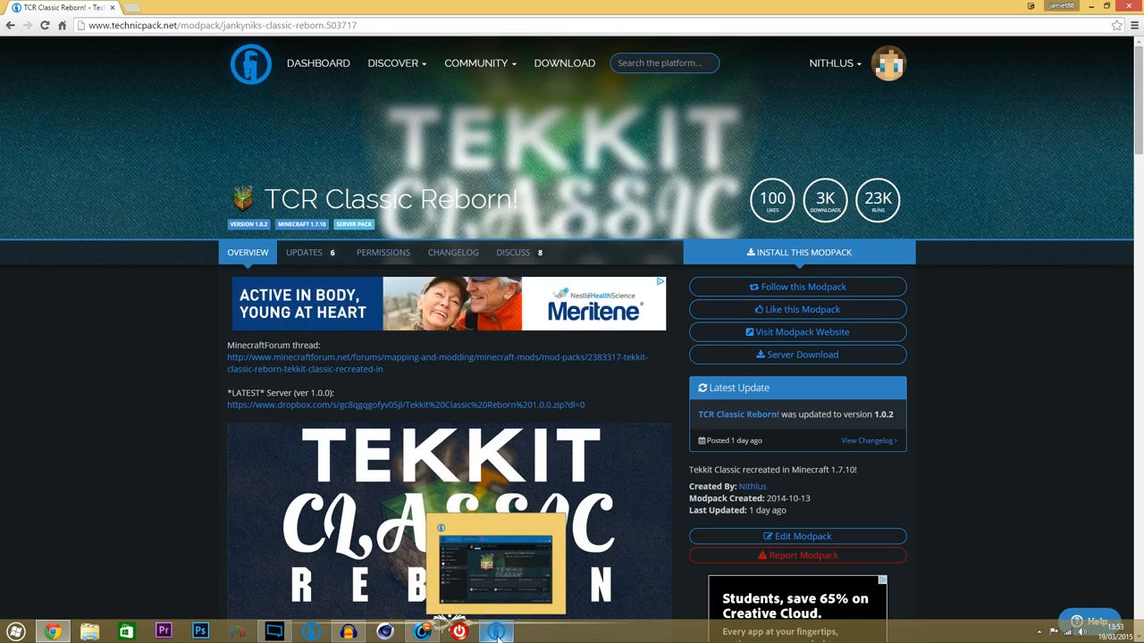
Bring the Technic Launcher window back to the front.
left_click(496, 632)
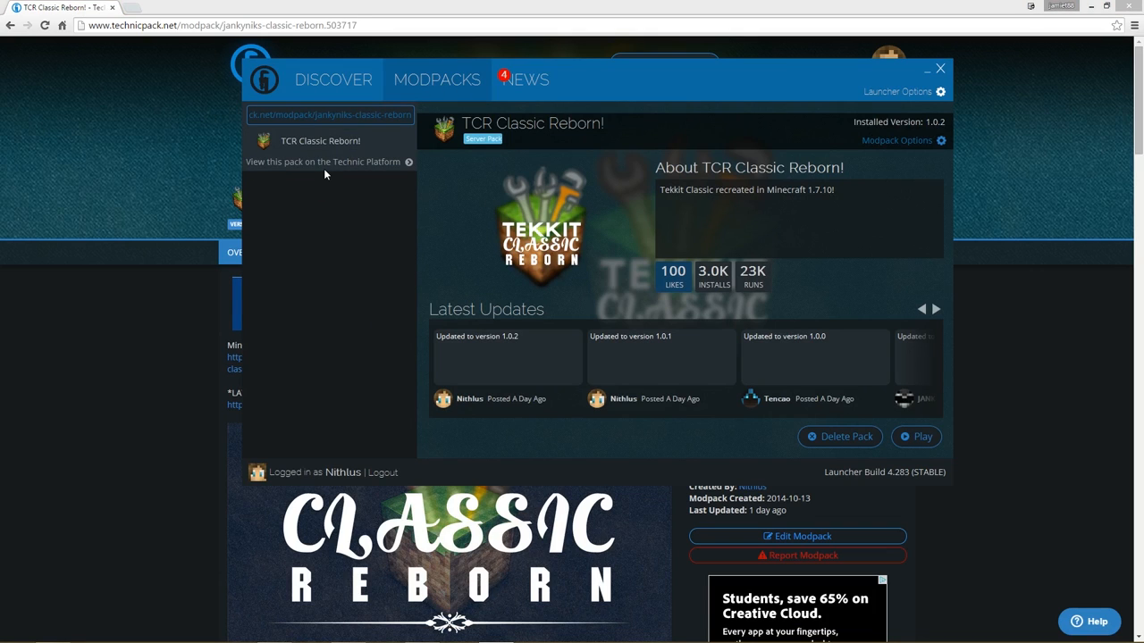
mouse_move(293, 145)
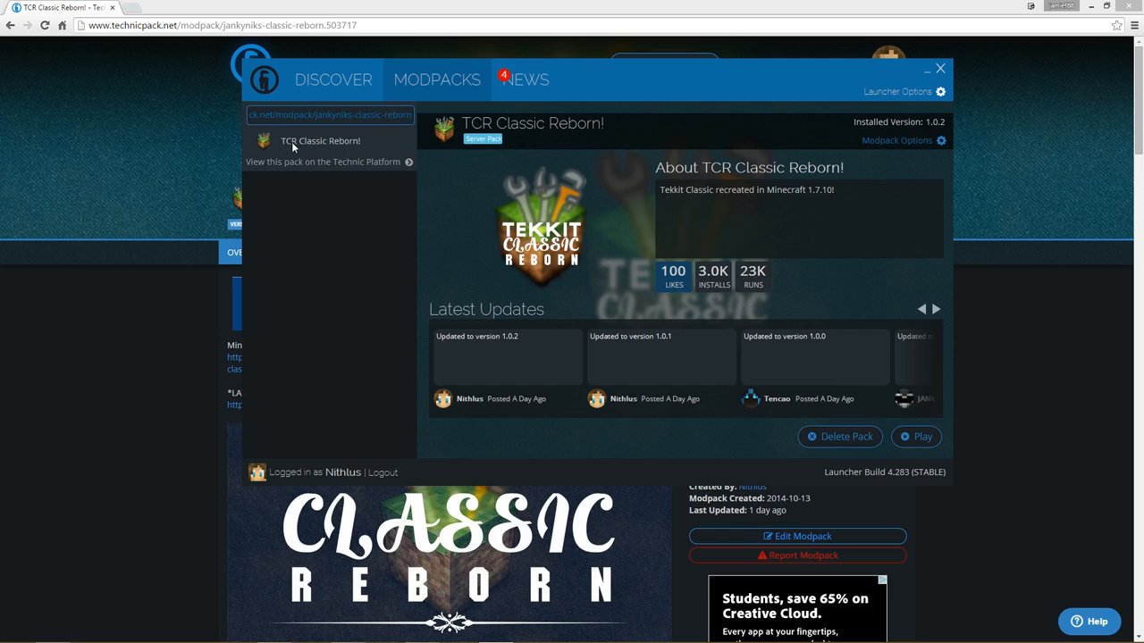
mouse_move(343, 145)
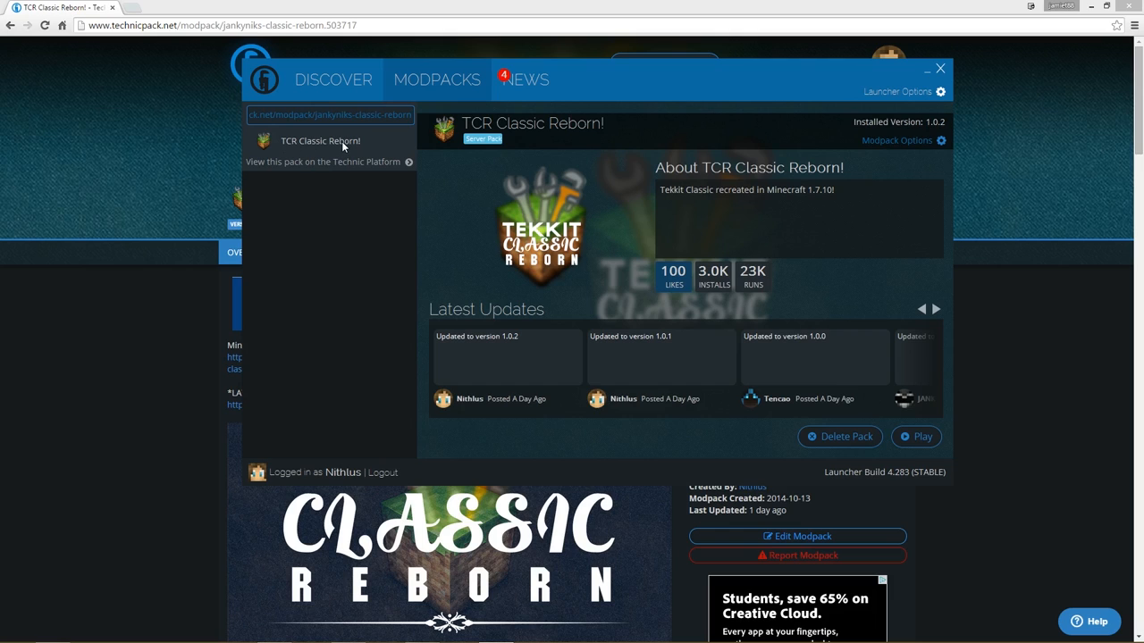
mouse_move(647, 396)
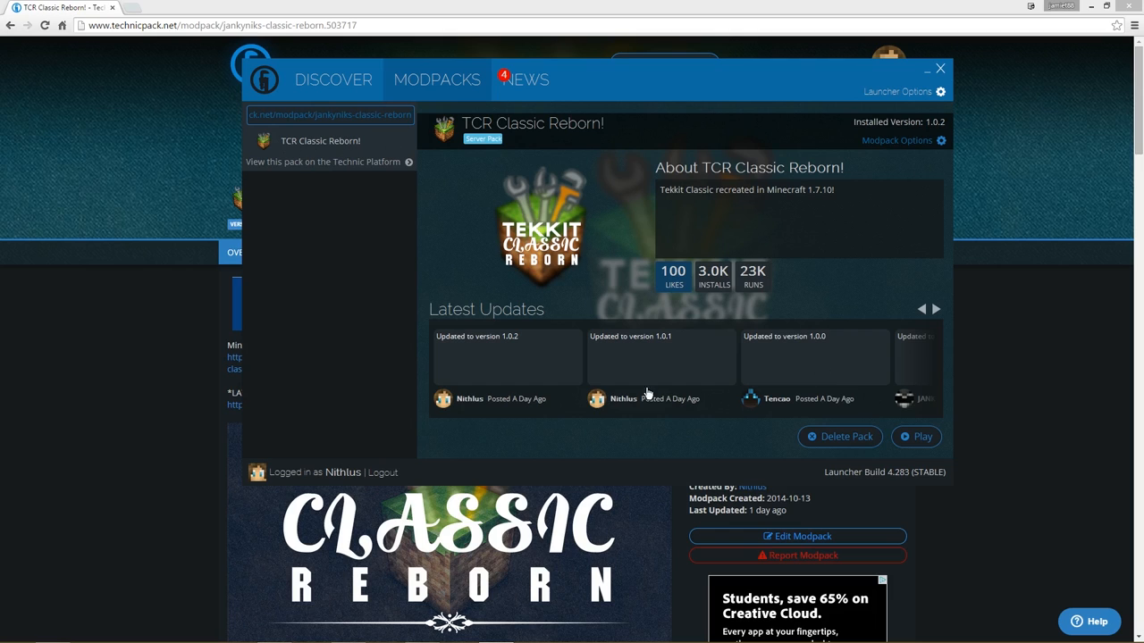
mouse_move(942, 426)
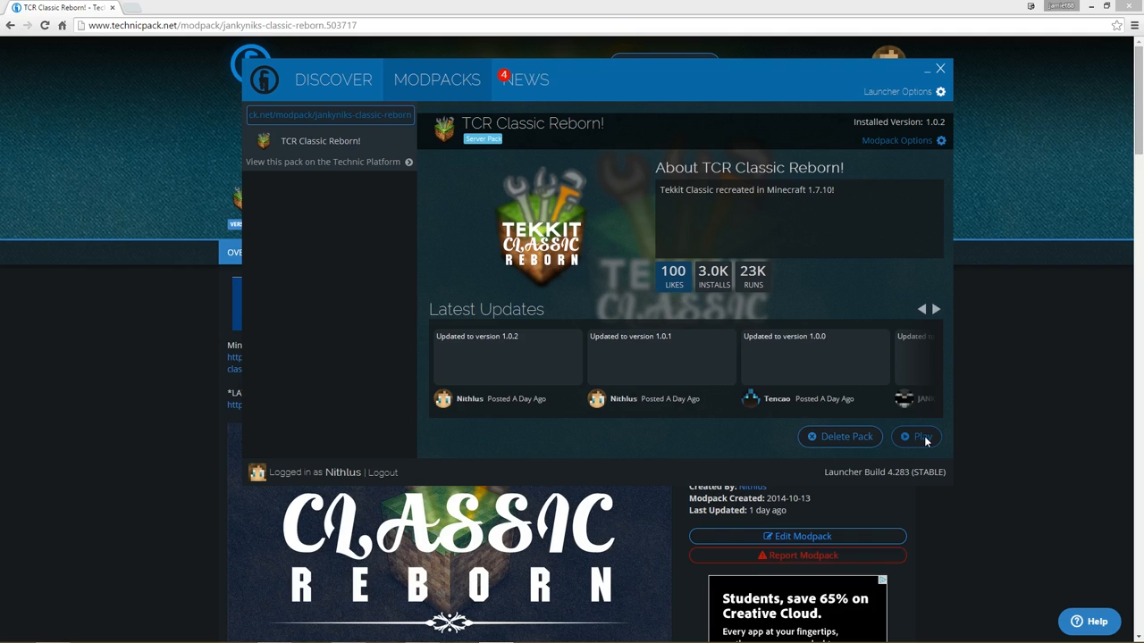
mouse_move(933, 431)
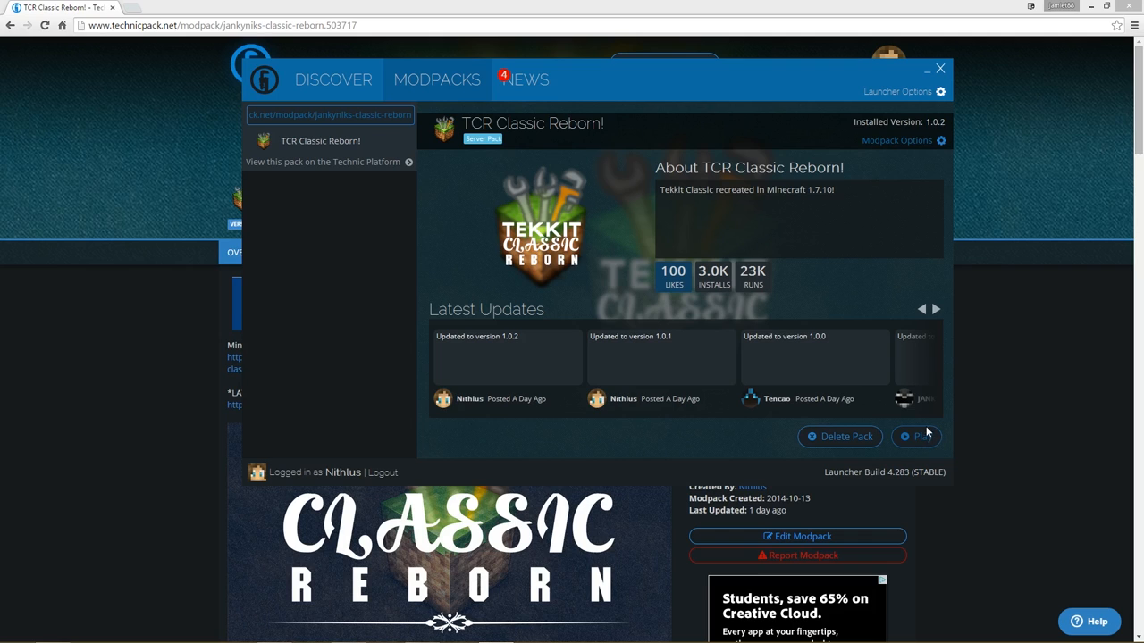
mouse_move(797, 307)
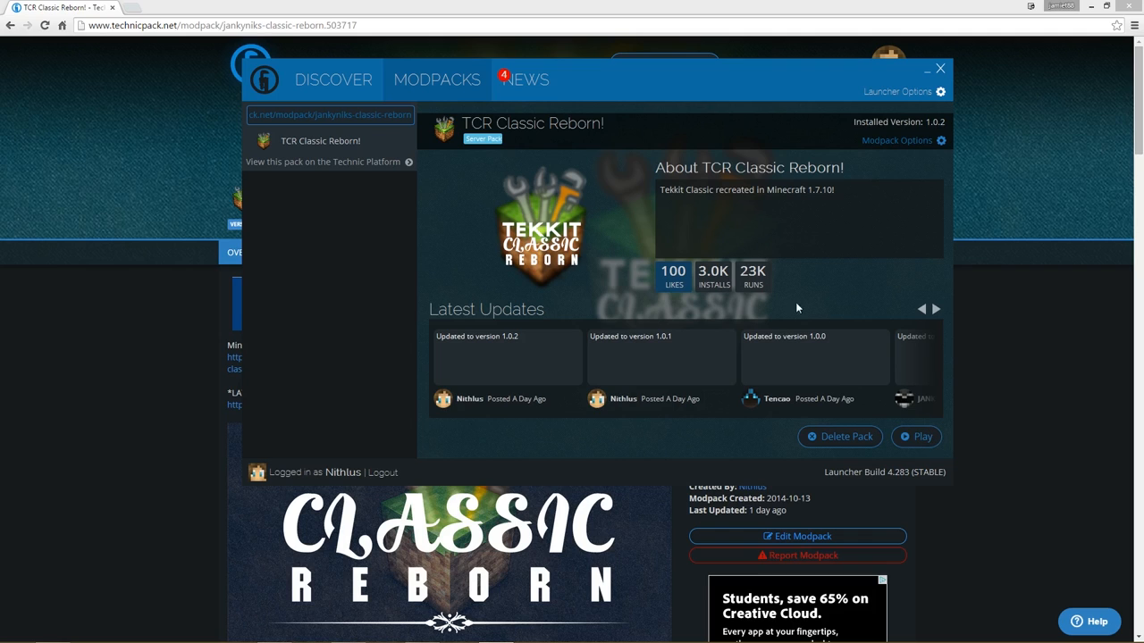
mouse_move(545, 229)
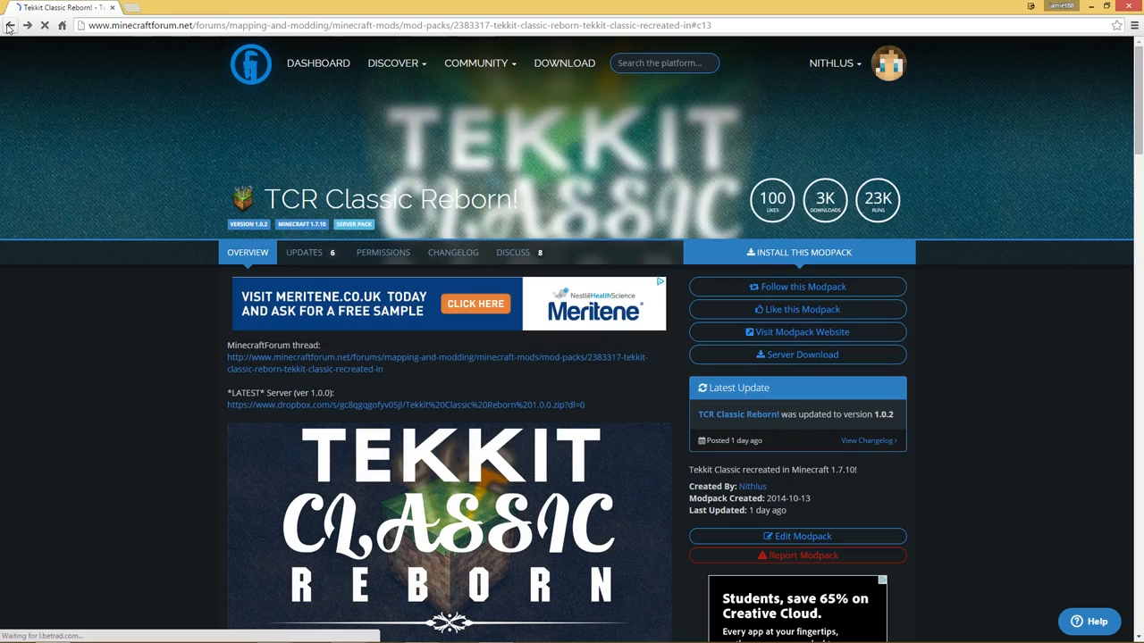
Scroll down the Tekkit Classic Reborn forum thread.
scroll("down", 3)
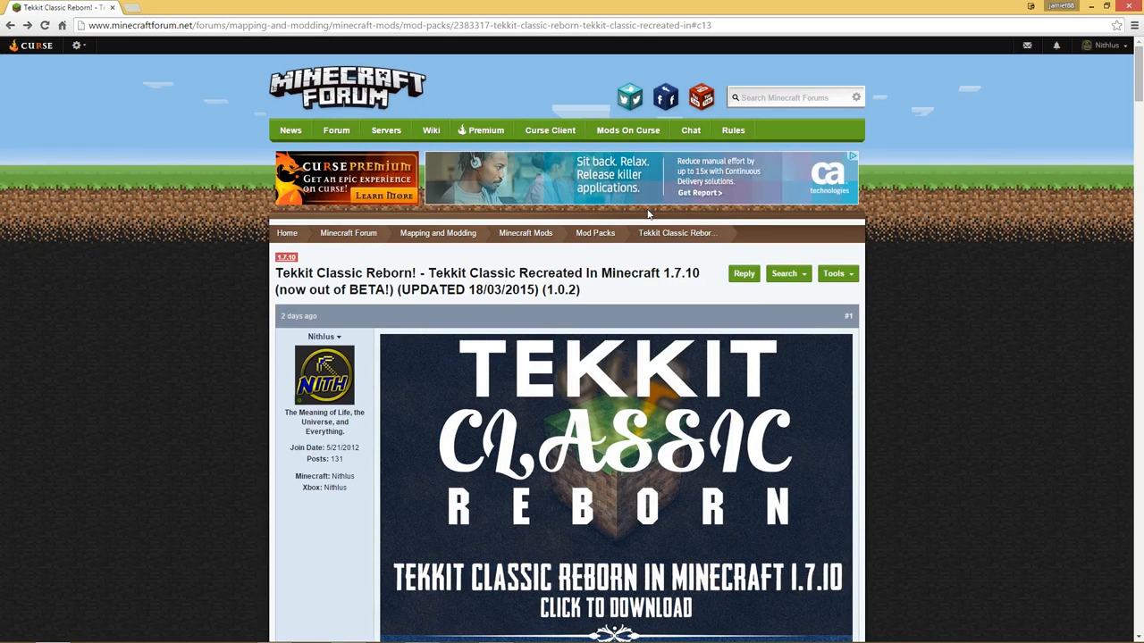
mouse_move(735, 161)
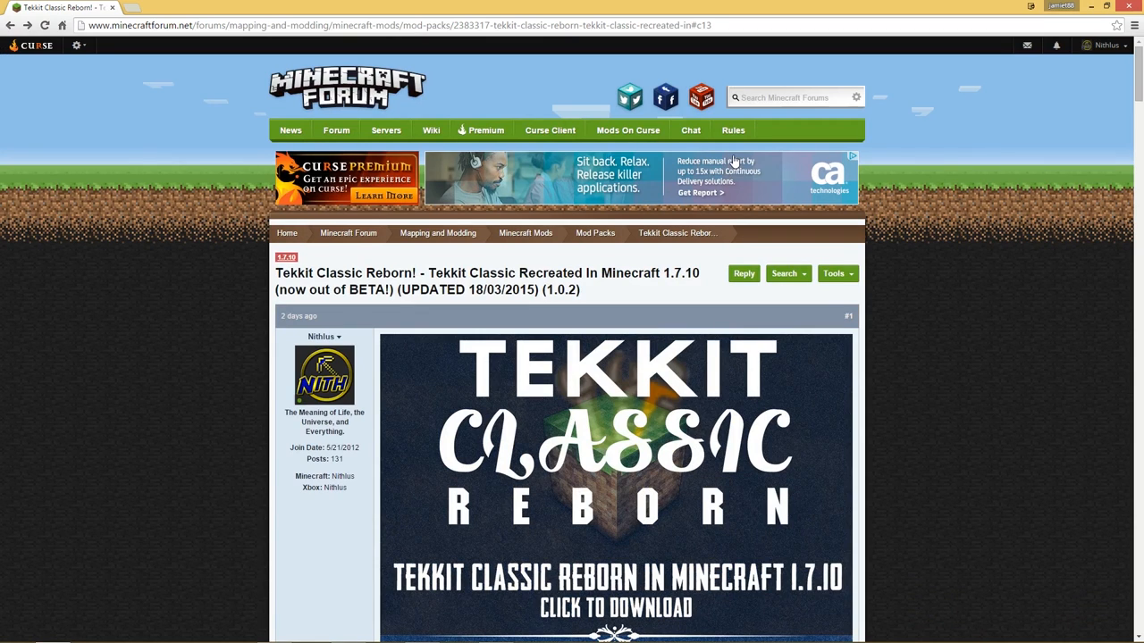
mouse_move(729, 170)
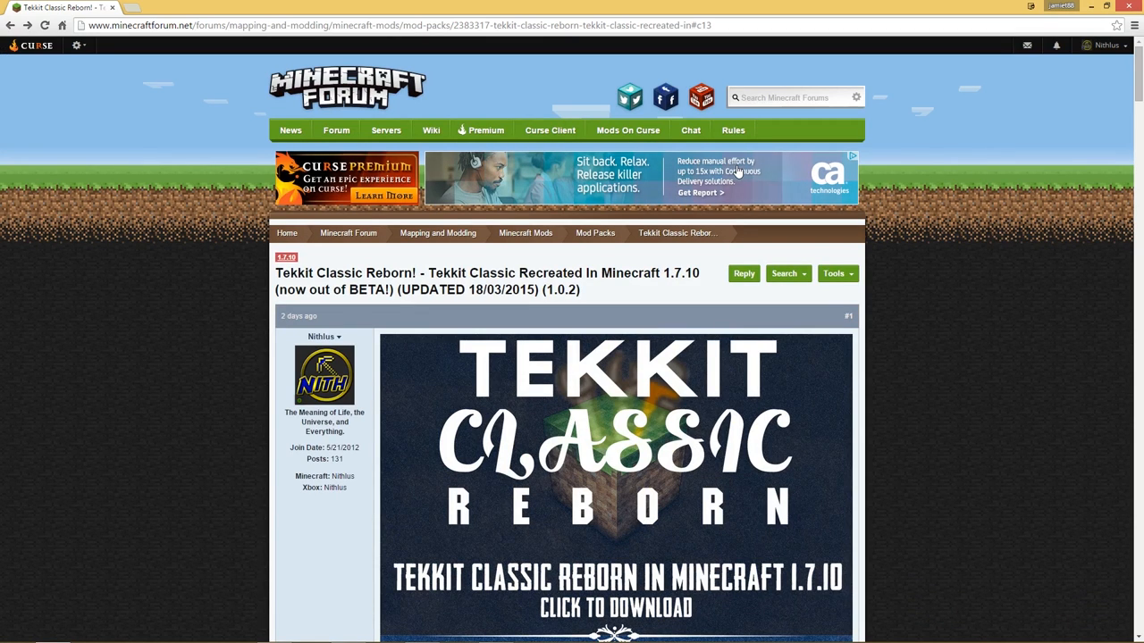
mouse_move(443, 207)
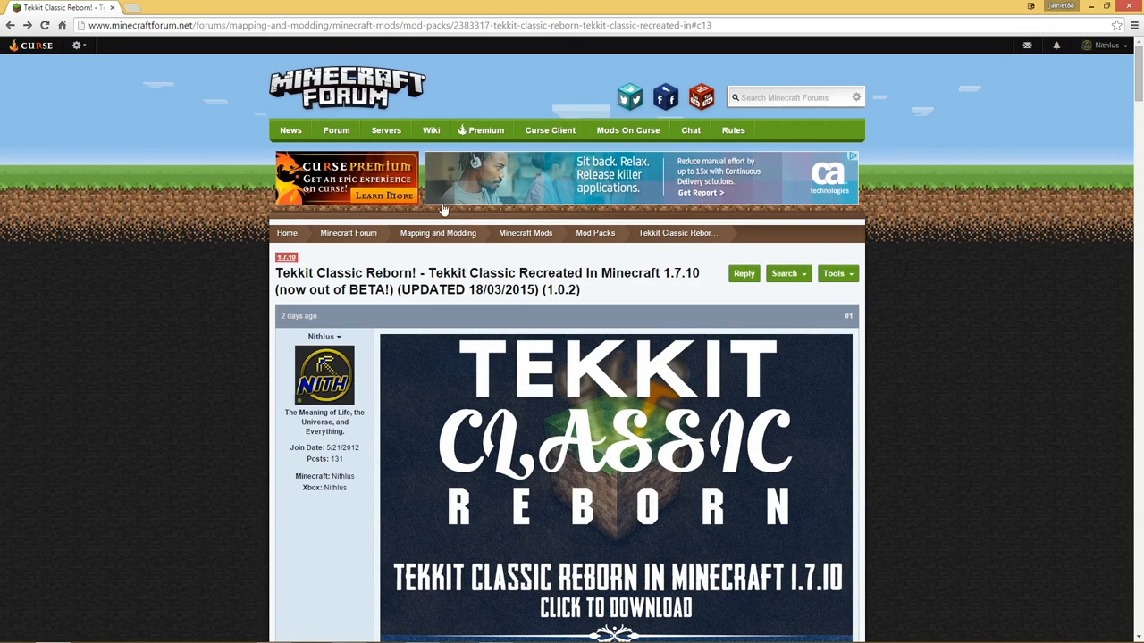
mouse_move(856, 321)
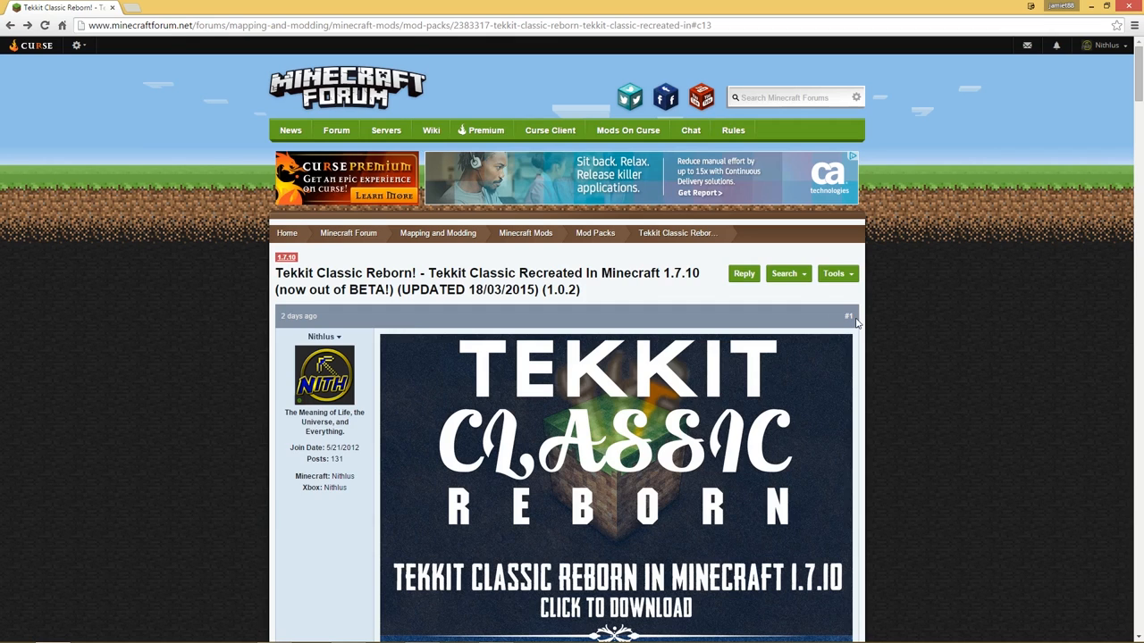